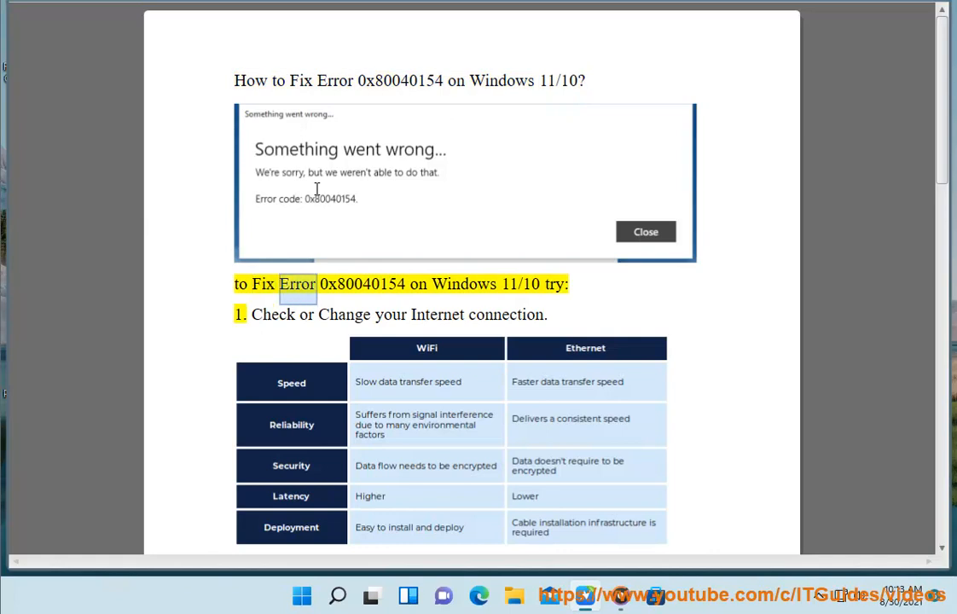
Step: Select 'Error' in the intro and read down to the DataStore folder fix
double_click(363, 284)
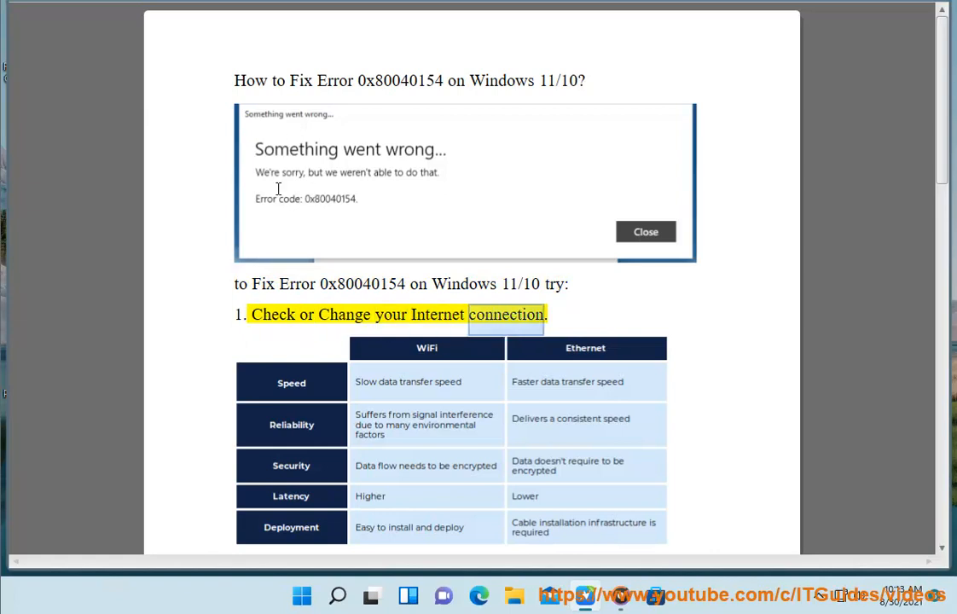
scroll(down, 3)
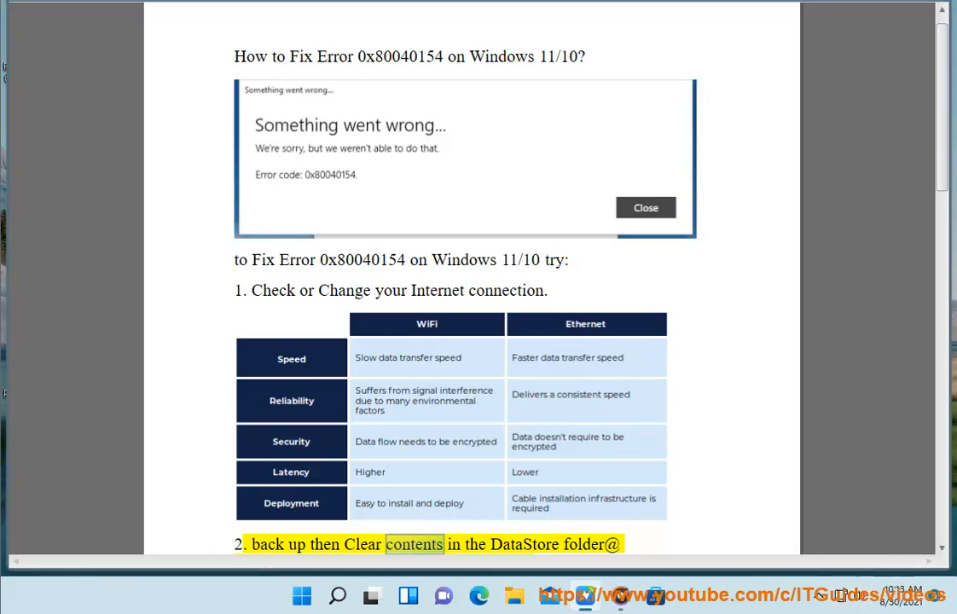
scroll(down, 3)
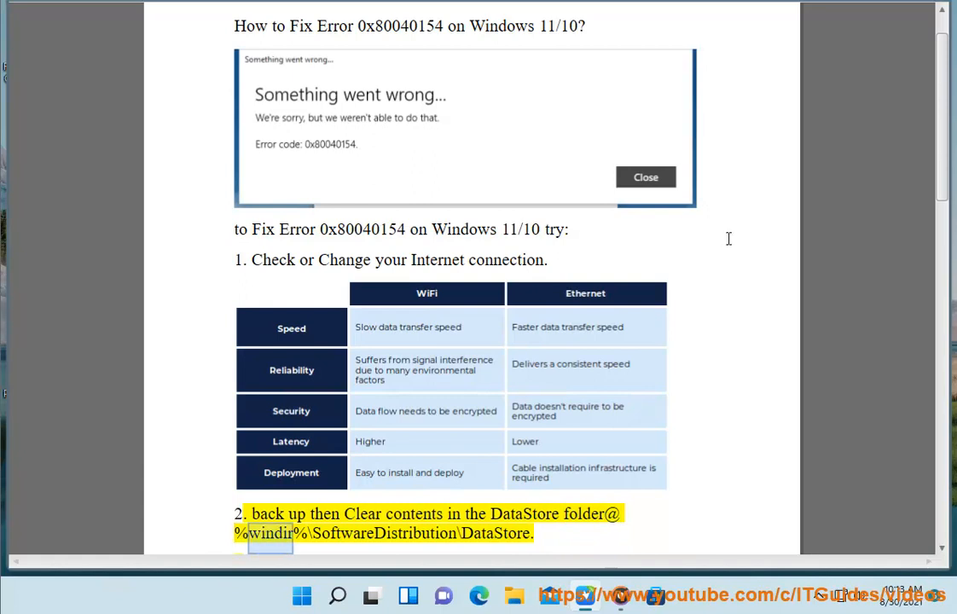
scroll(down, 3)
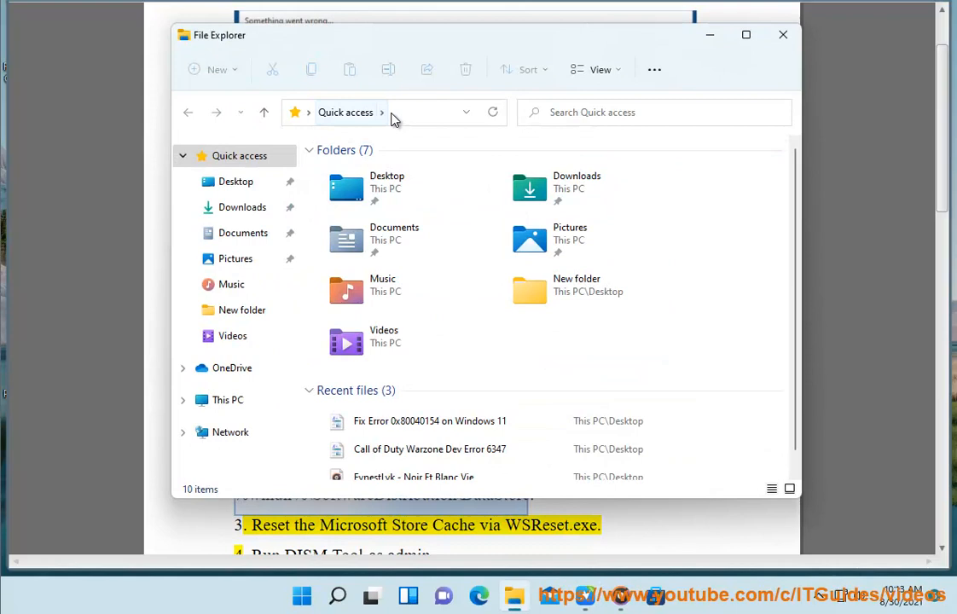
Step: Go to %windir%\SoftwareDistribution\DataStore, select all its contents, and show the full action menu
text(%windir%\SoftwareDistribution\DataStore)
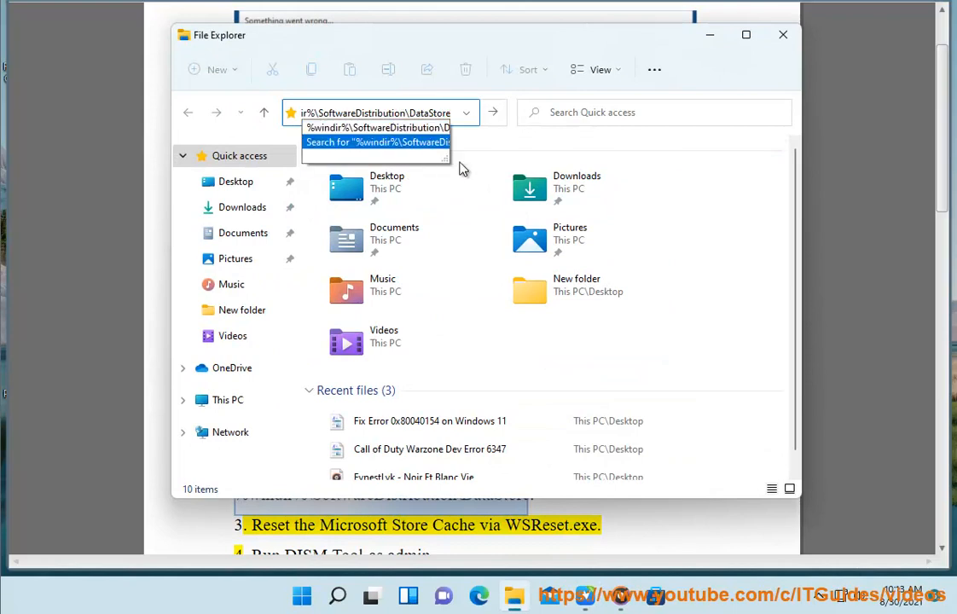
key(Enter)
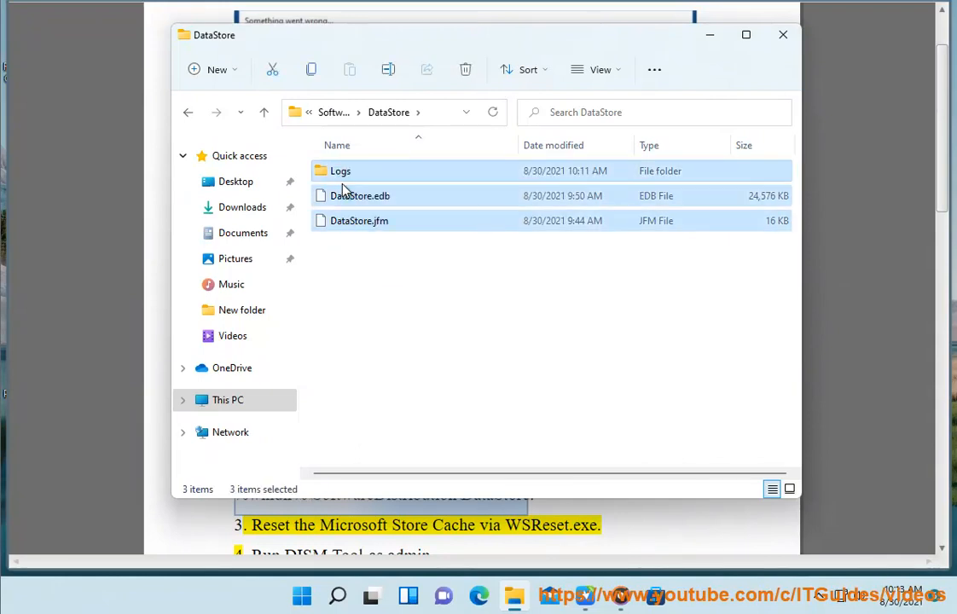
click(403, 284)
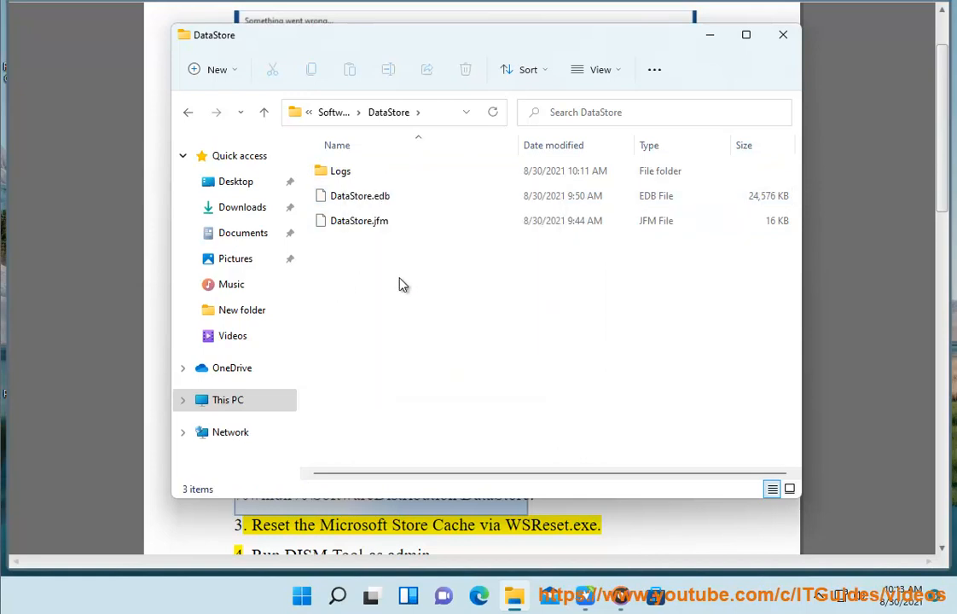
key(ctrl+a)
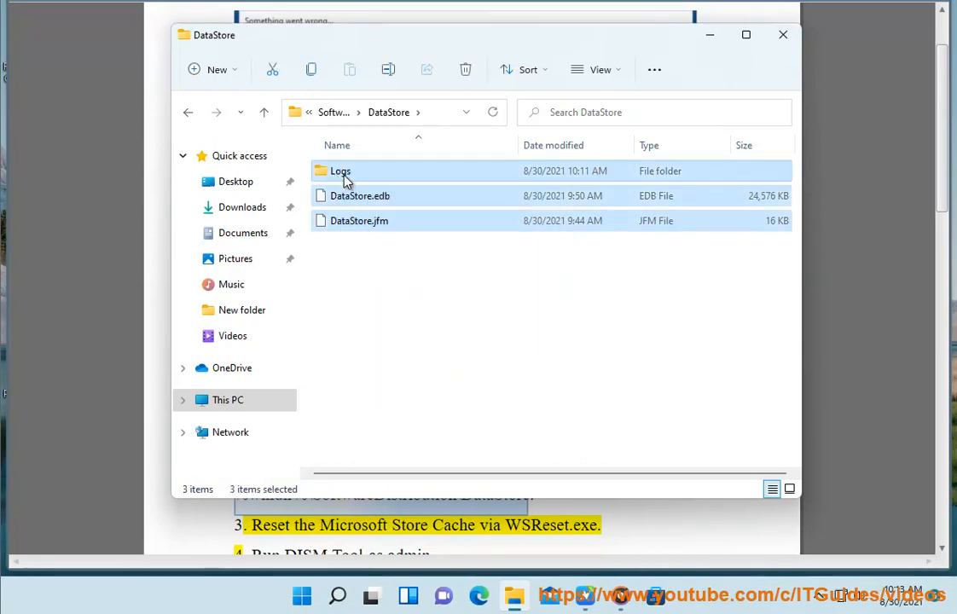
right_click(340, 171)
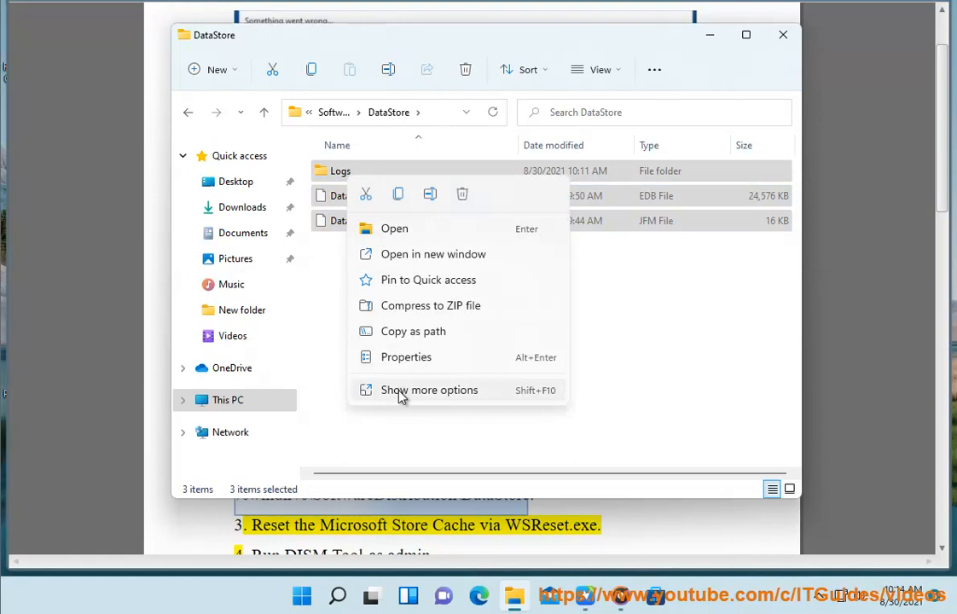
click(429, 390)
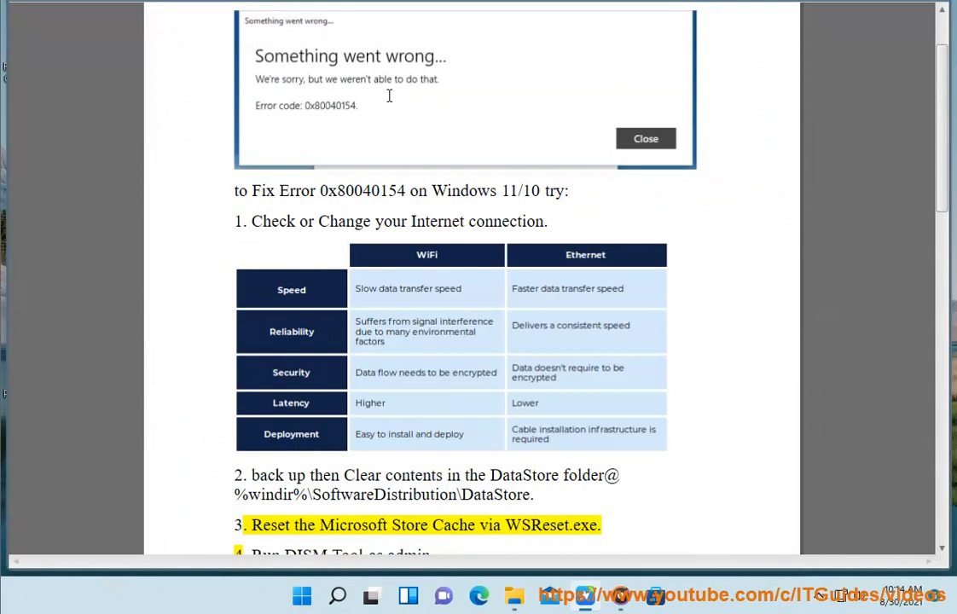
Step: Scroll to fix 3 and select the WSReset.exe name
scroll(down, 3)
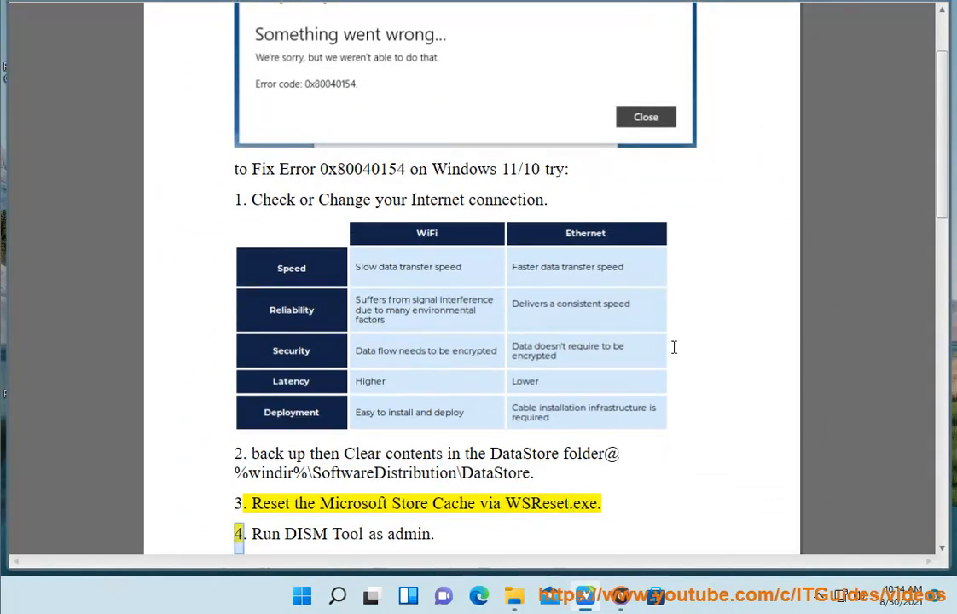
double_click(552, 504)
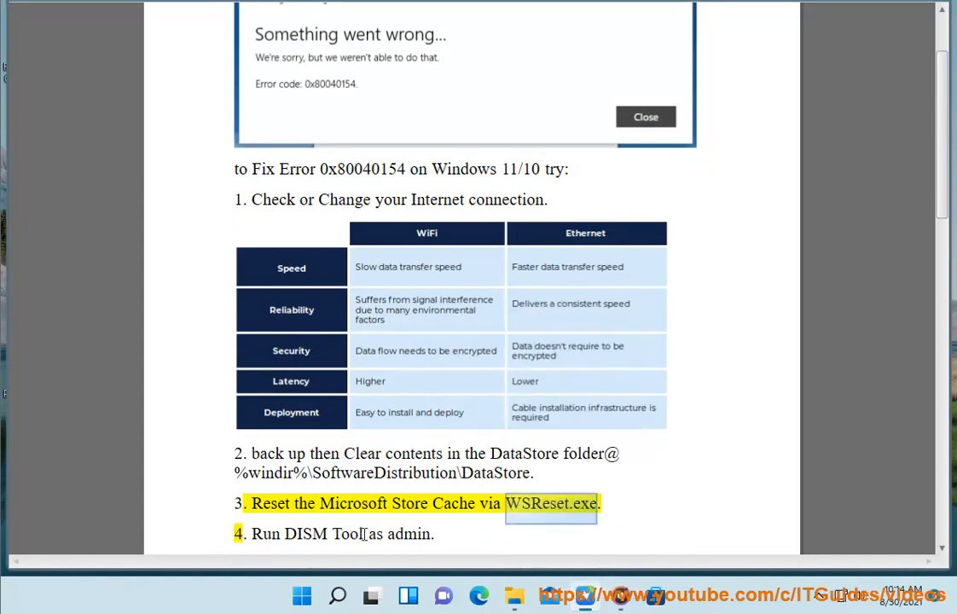
Step: Search Windows for WSReset.exe
click(337, 596)
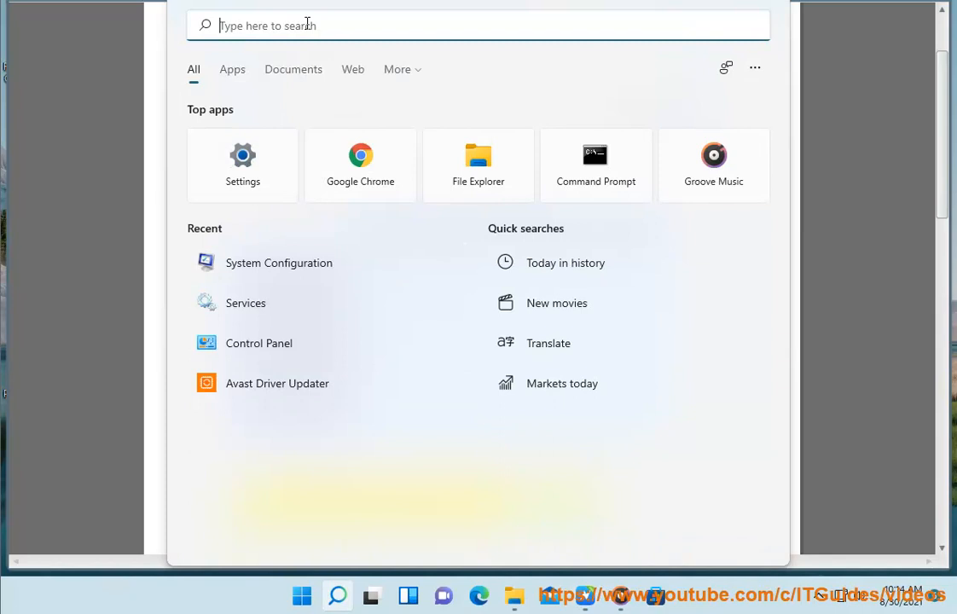
text(WSReset.exe)
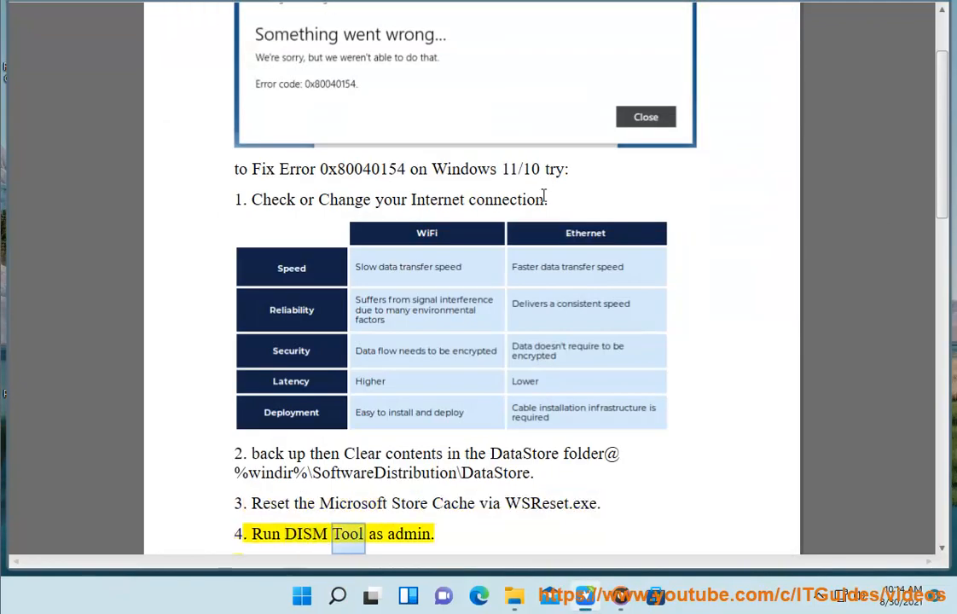
Step: Scroll past the DISM fix to fix 5, Sync Licenses in Microsoft Store settings
scroll(down, 3)
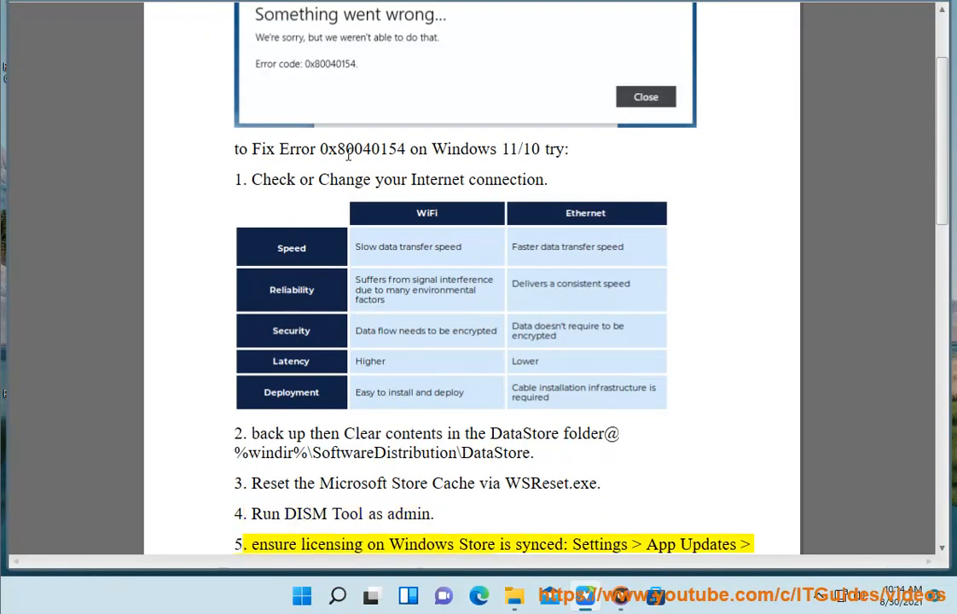
scroll(down, 3)
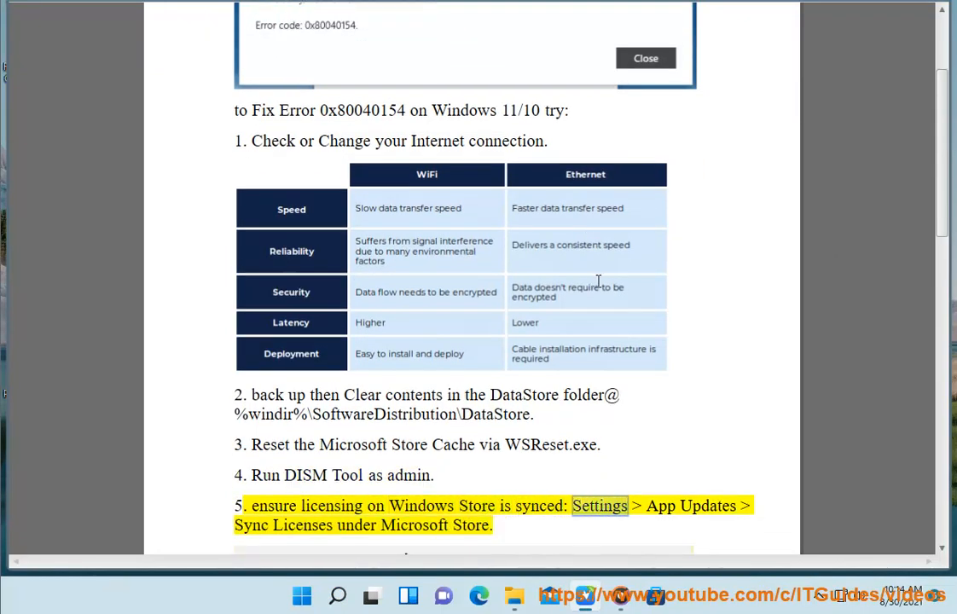